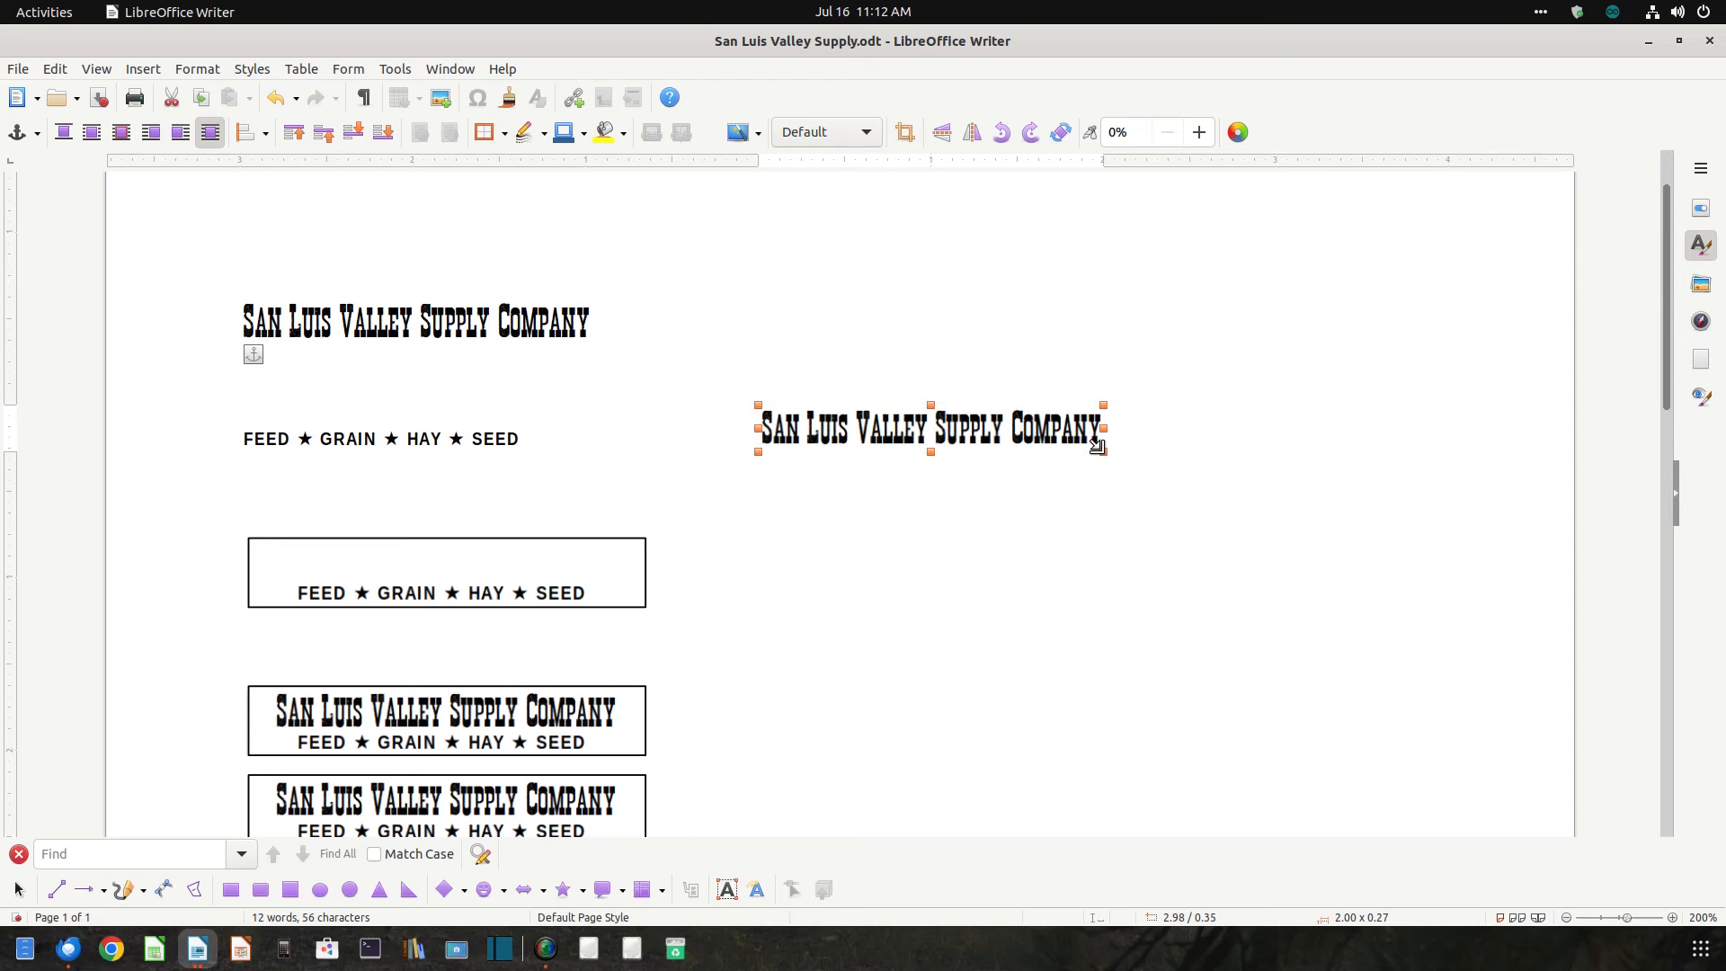
pyautogui.moveTo(927, 432)
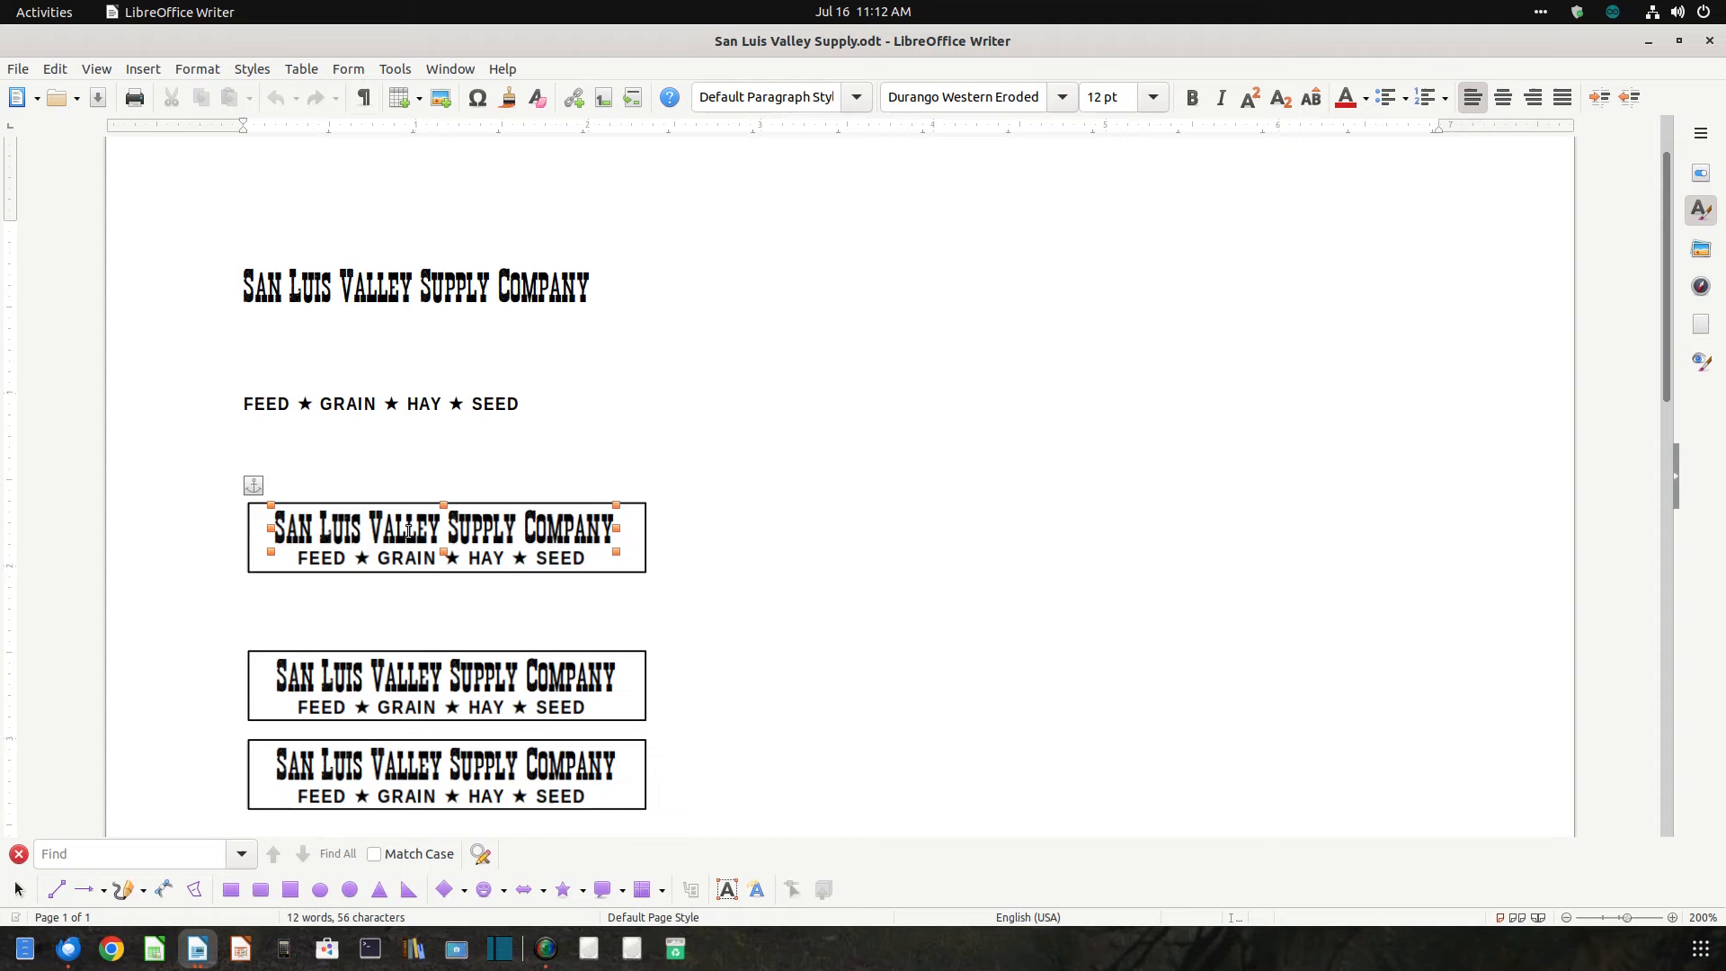
# Step: Place 'San Luis Valley Supply Company' inside the first bordered box above the FEED ★ GRAIN ★ HAY ★ SEED line
pyautogui.click(245, 253)
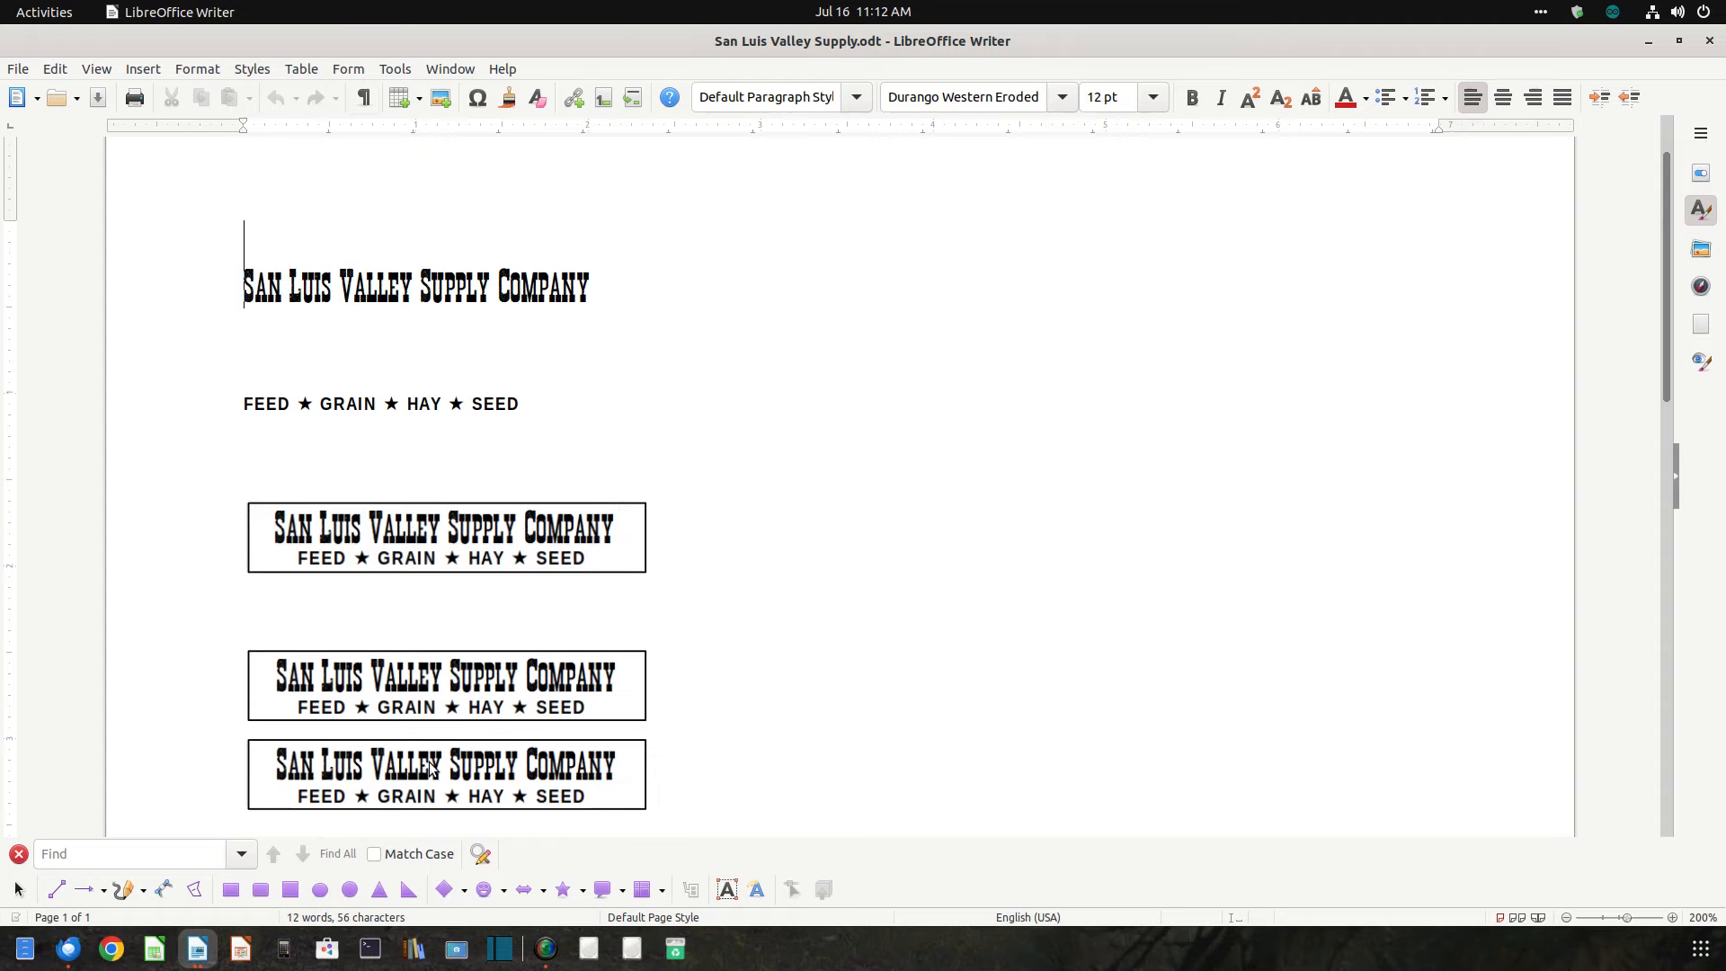